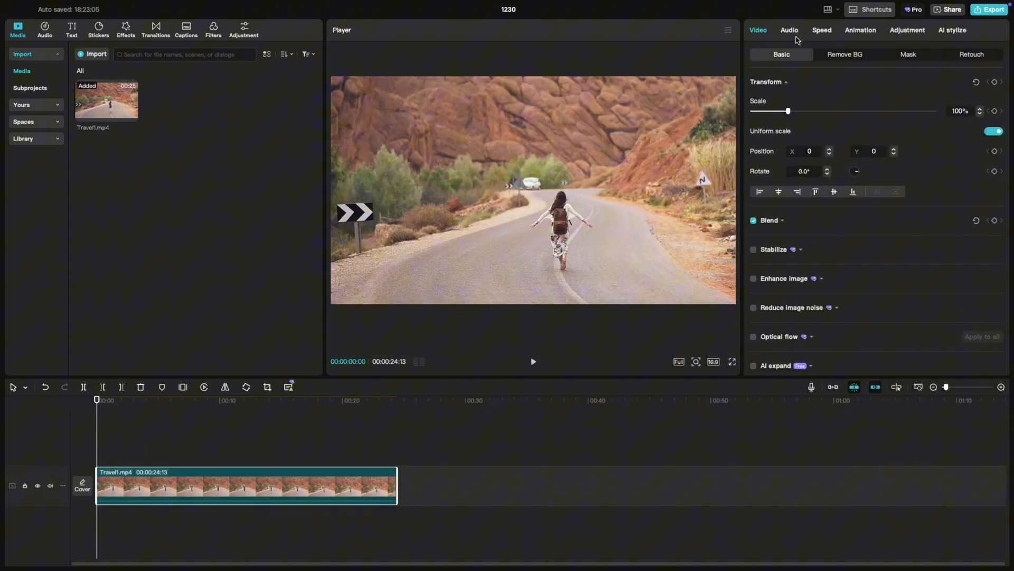
Step: Show the Adjustment panel's Basic Lightness sliders for the Travel1.mp4 clip
left_click(907, 30)
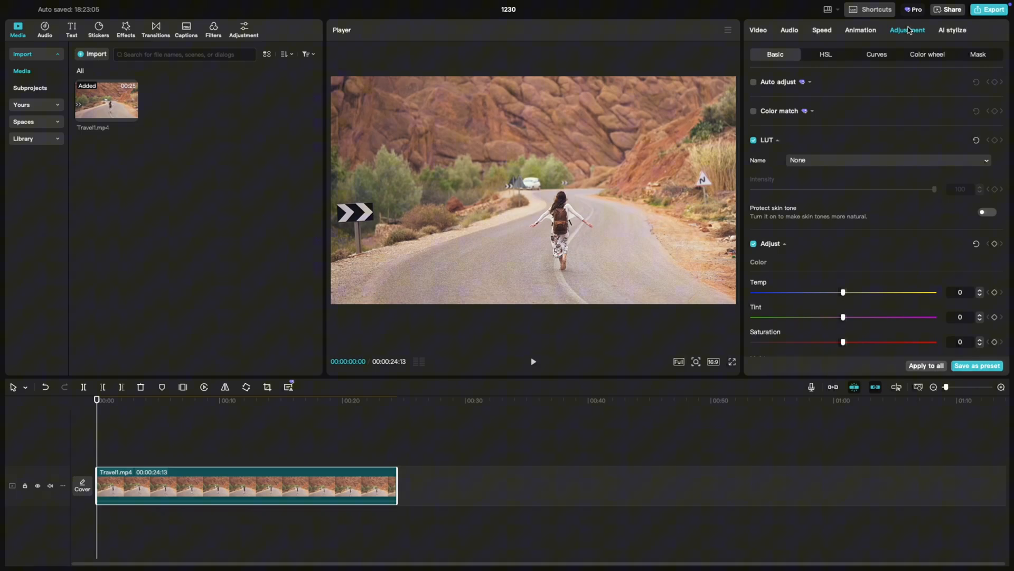
scroll("down", 3)
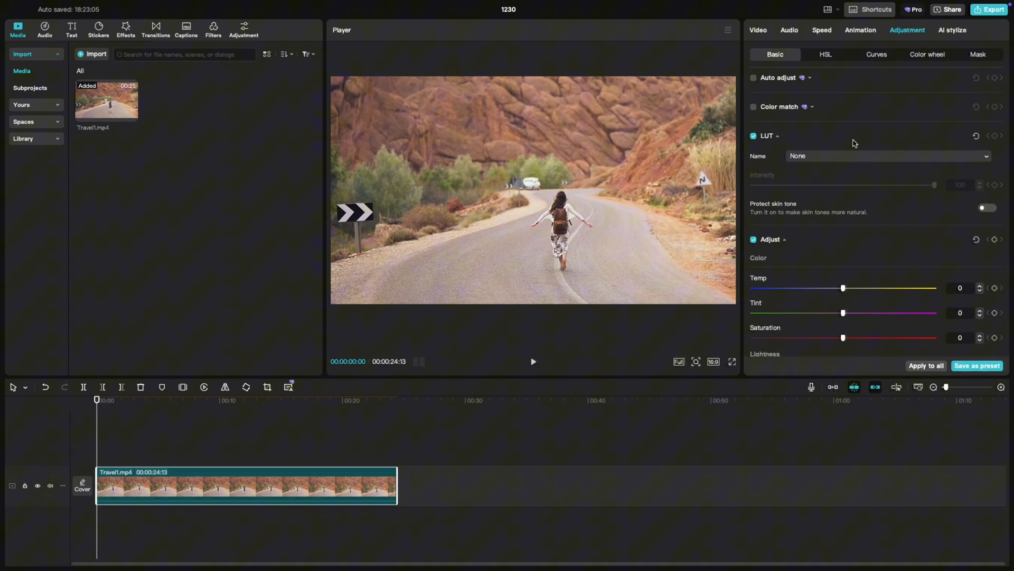
scroll("down", 3)
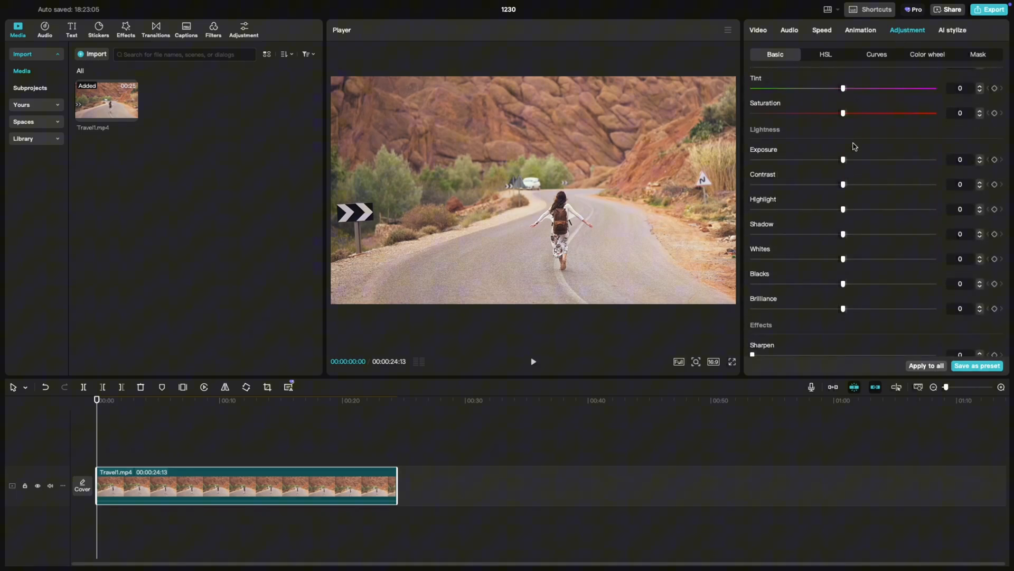
scroll("up", 3)
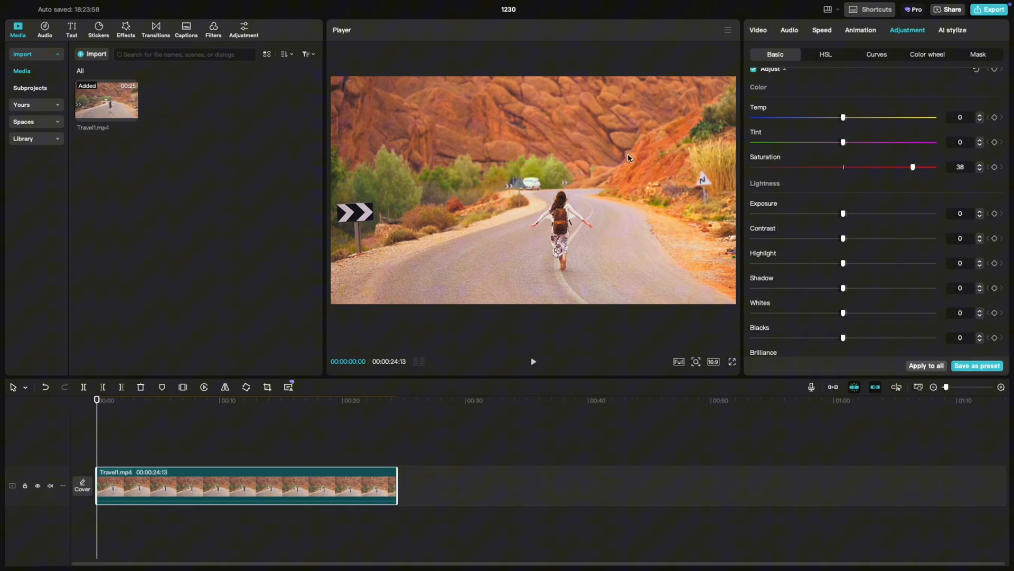
mouse_move(380, 198)
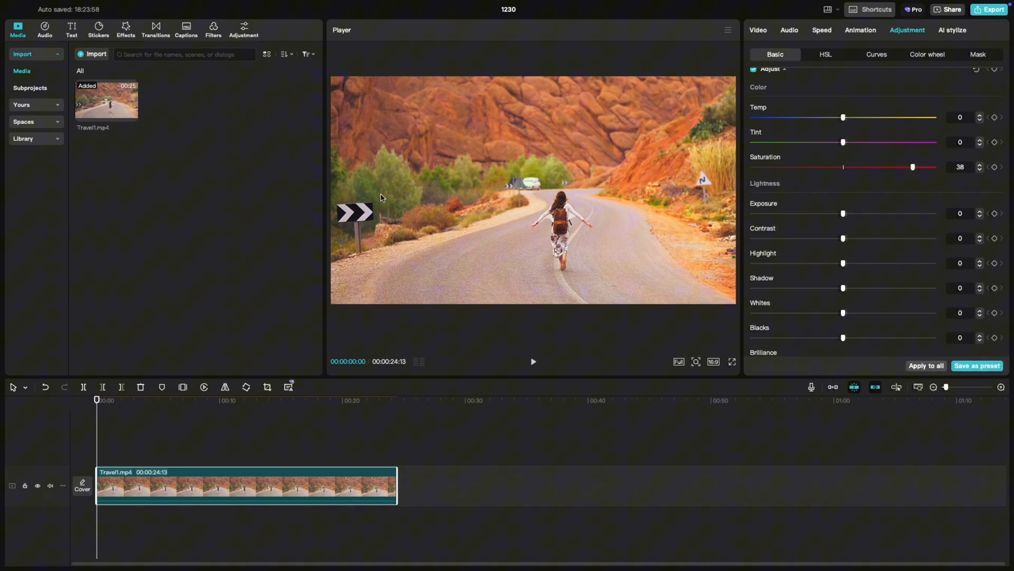
mouse_move(668, 157)
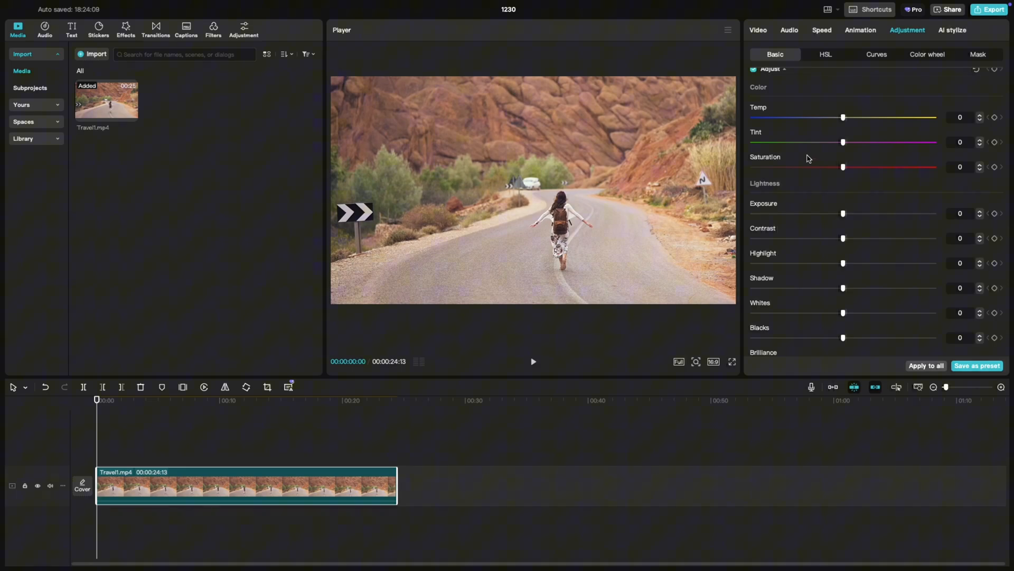
mouse_move(835, 188)
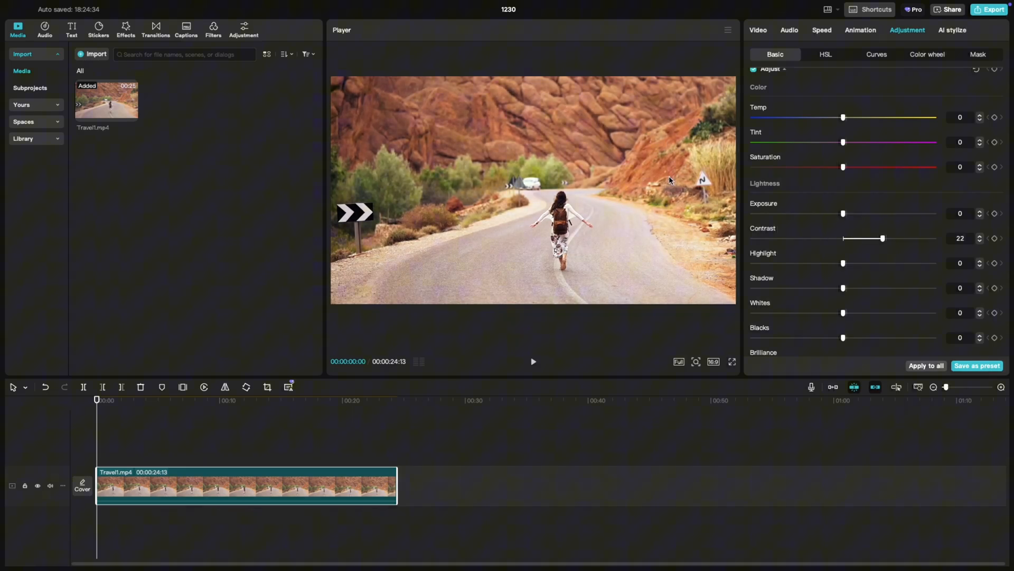
mouse_move(372, 218)
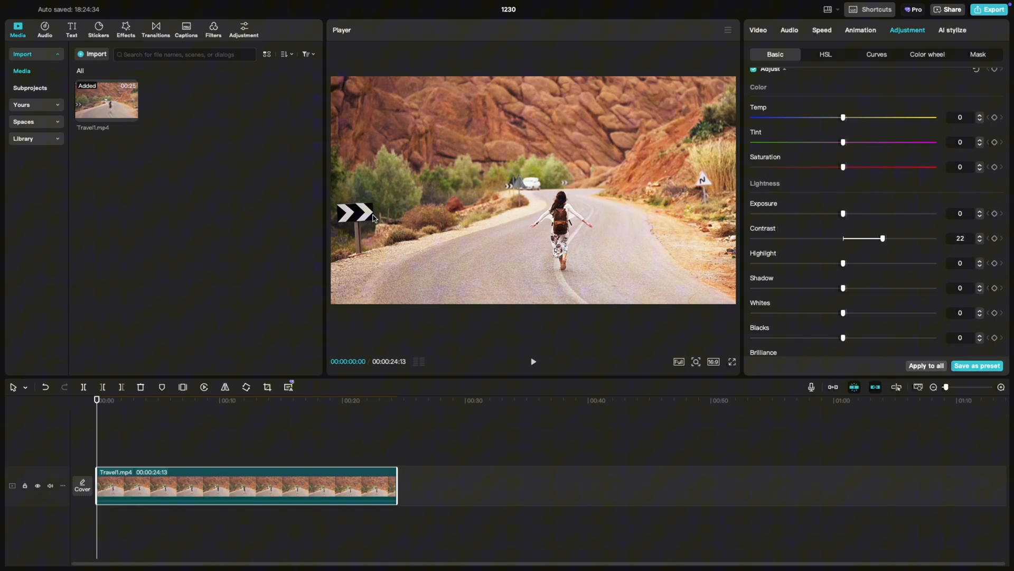
mouse_move(542, 218)
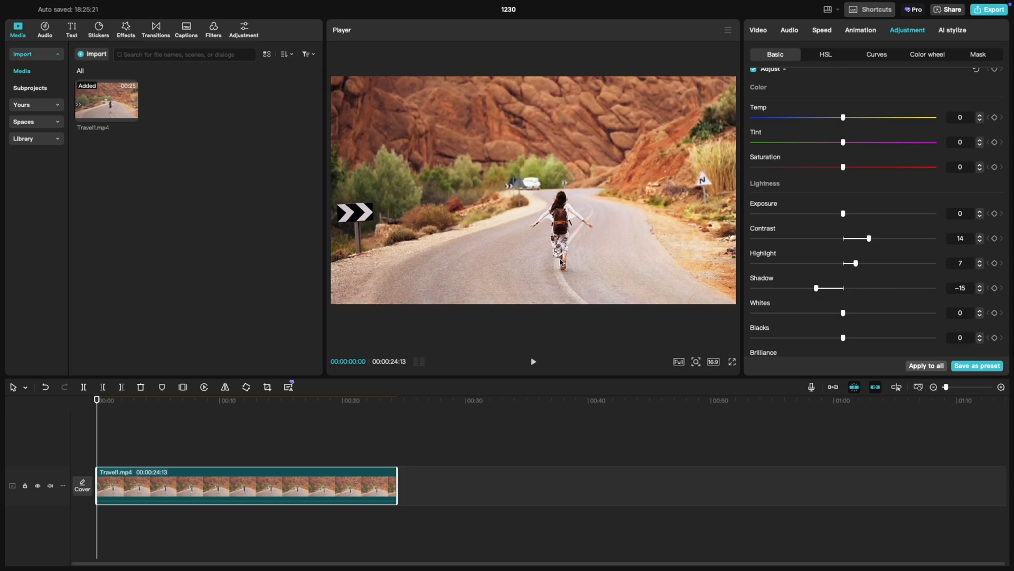
mouse_move(448, 233)
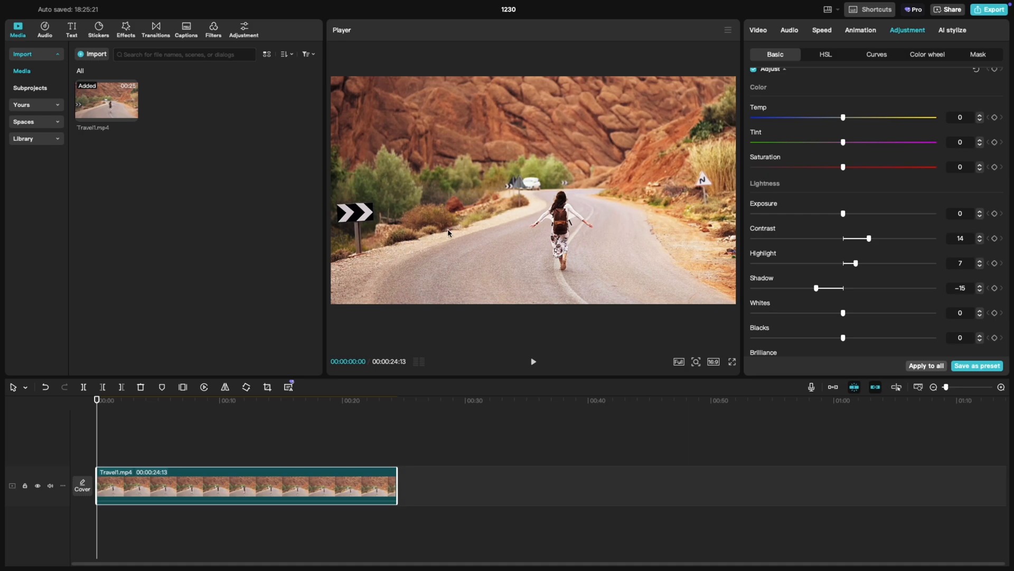
mouse_move(838, 316)
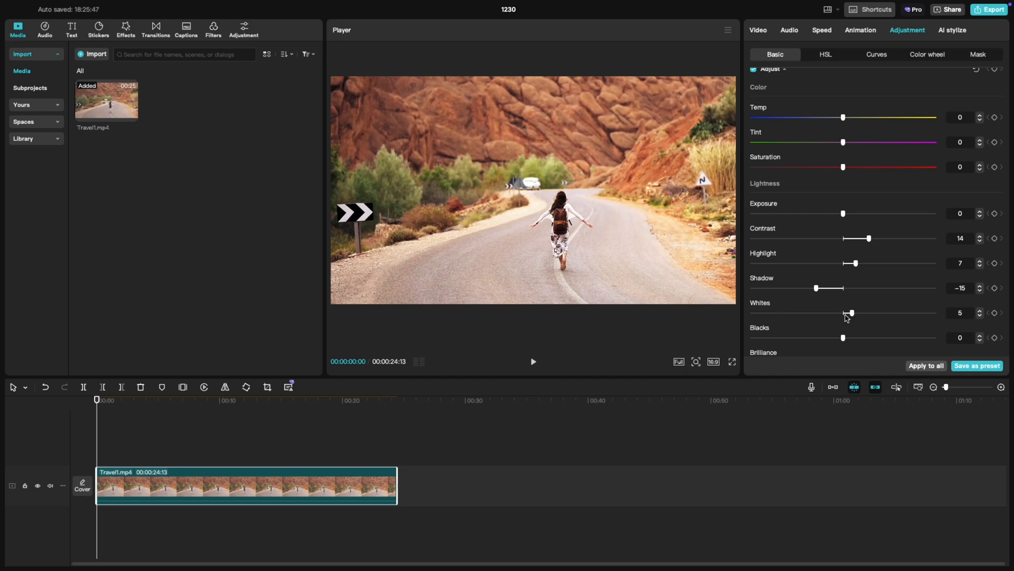
Step: Scroll the Adjustment panel down from Whites to reach the Blacks slider
scroll("down", 3)
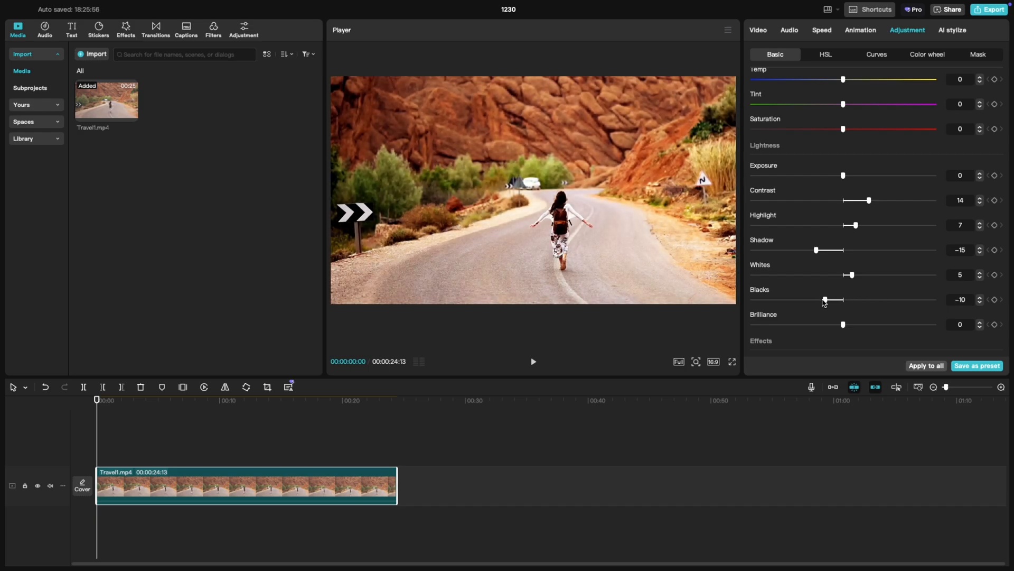
mouse_move(545, 134)
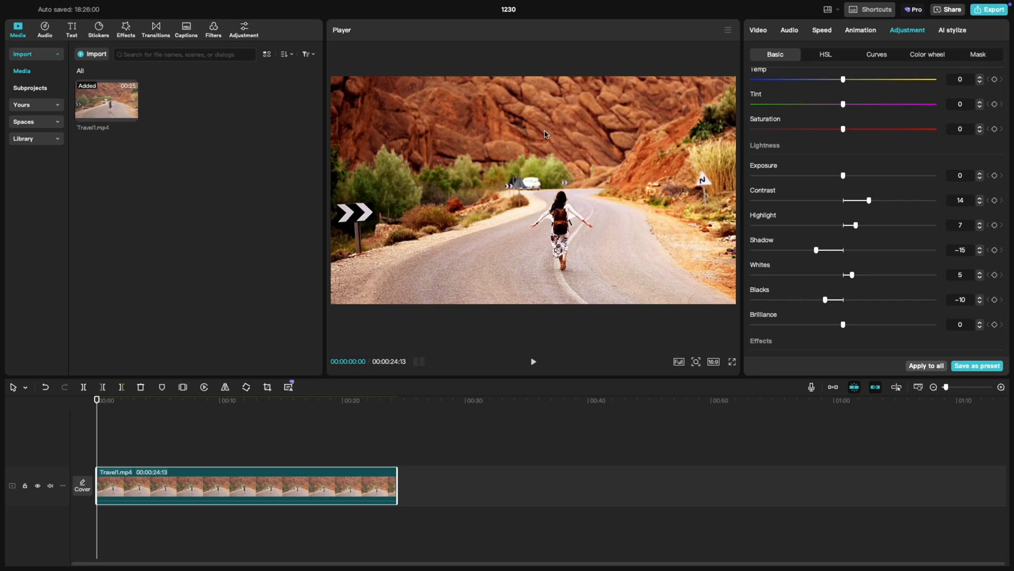
mouse_move(546, 136)
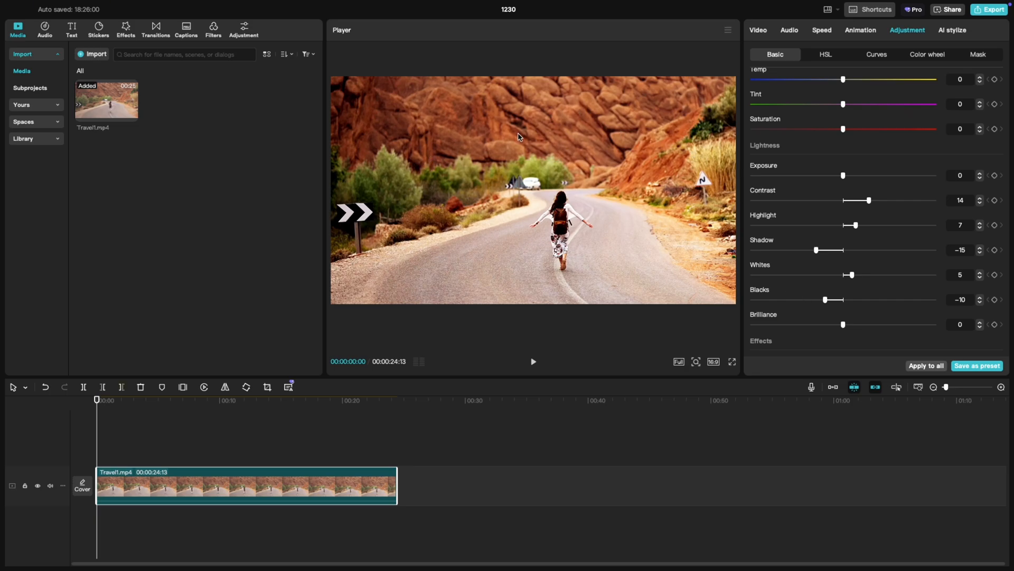
mouse_move(477, 256)
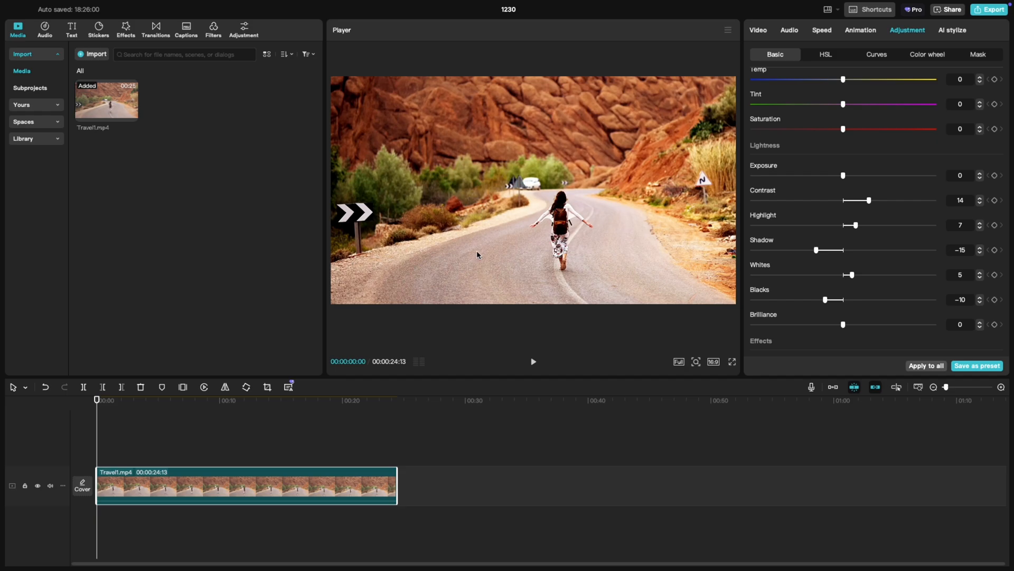
mouse_move(806, 325)
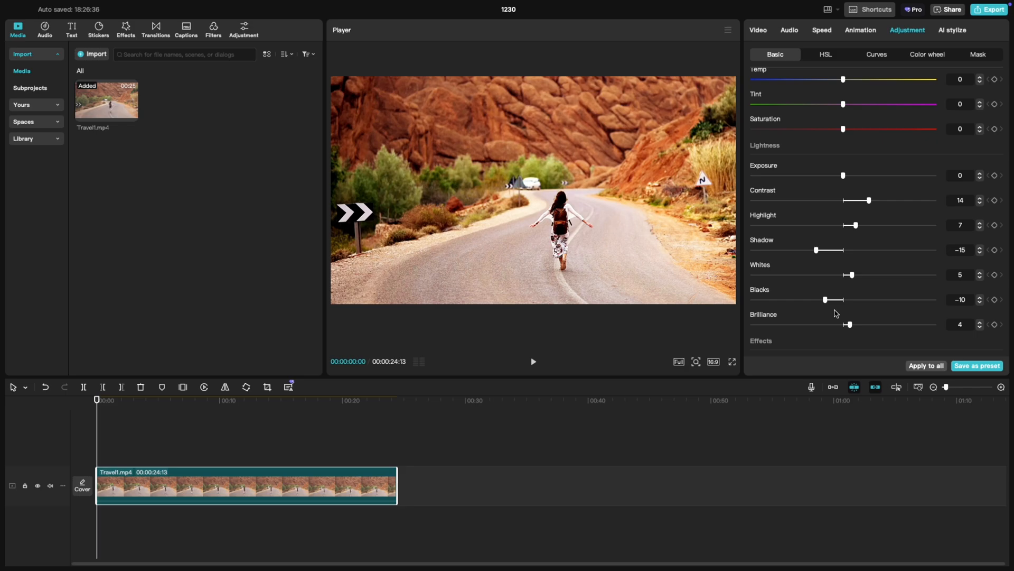
scroll("up", 3)
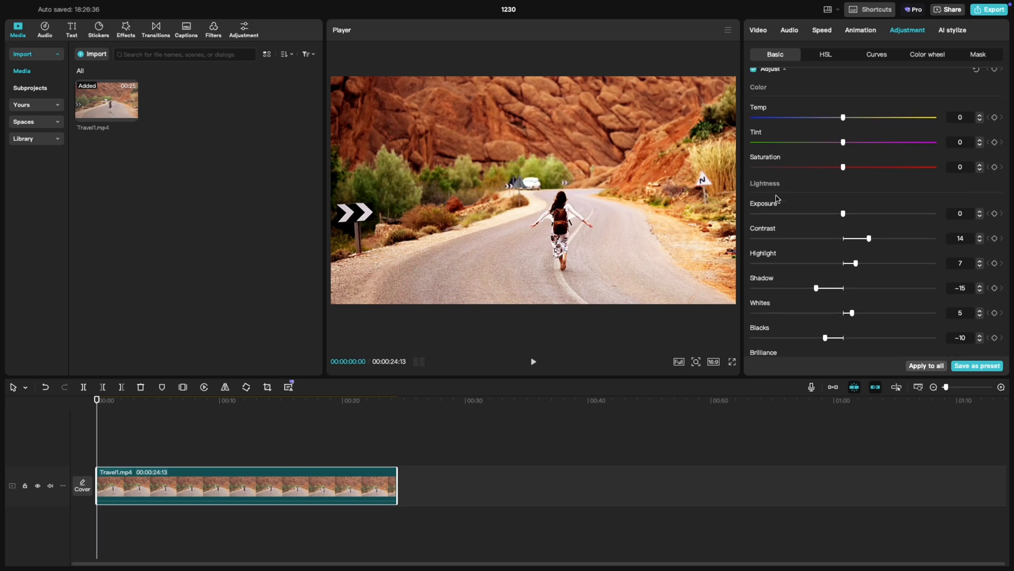
scroll("up", 3)
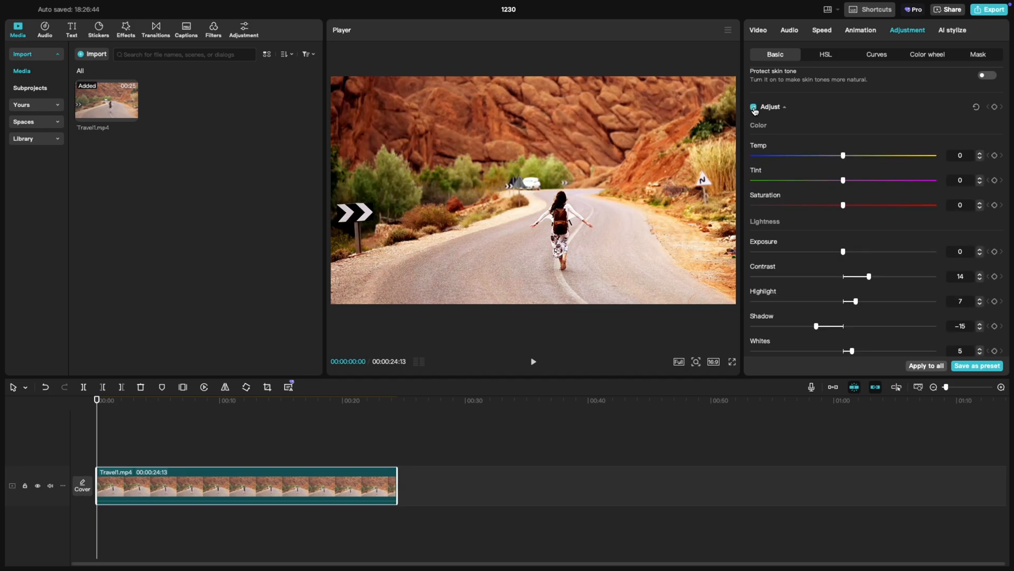
left_click(753, 106)
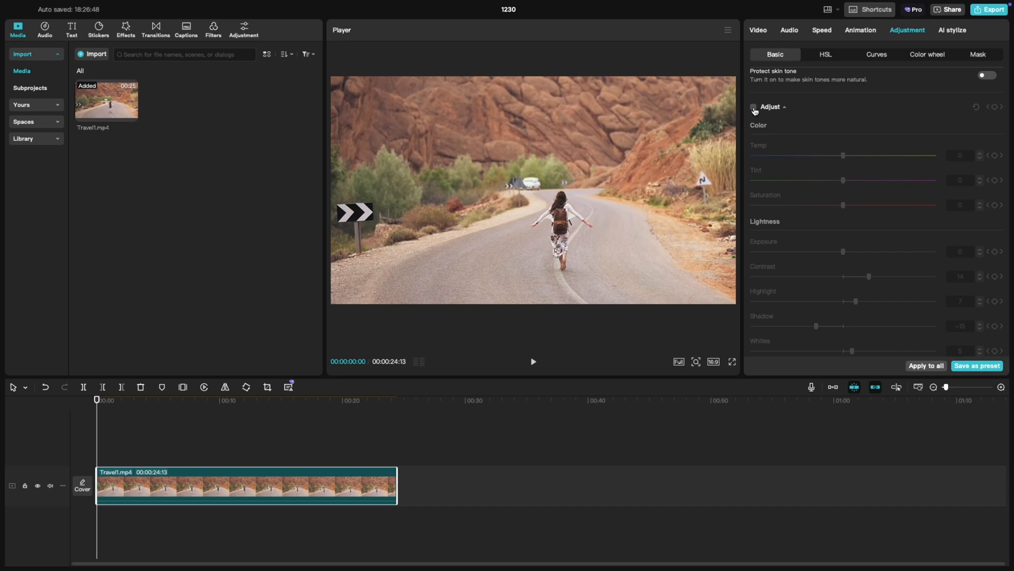
left_click(754, 107)
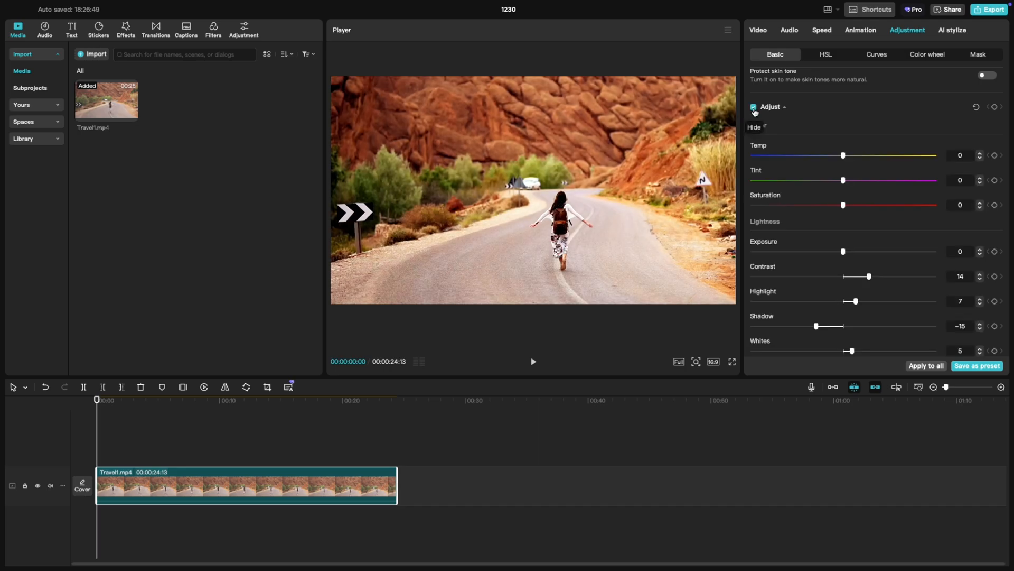
left_click(753, 108)
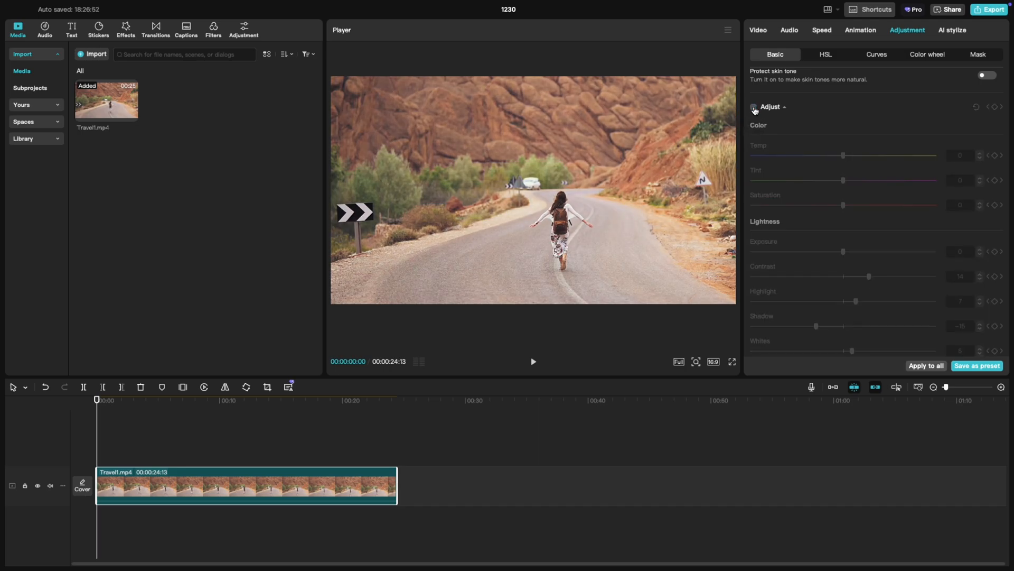
left_click(753, 107)
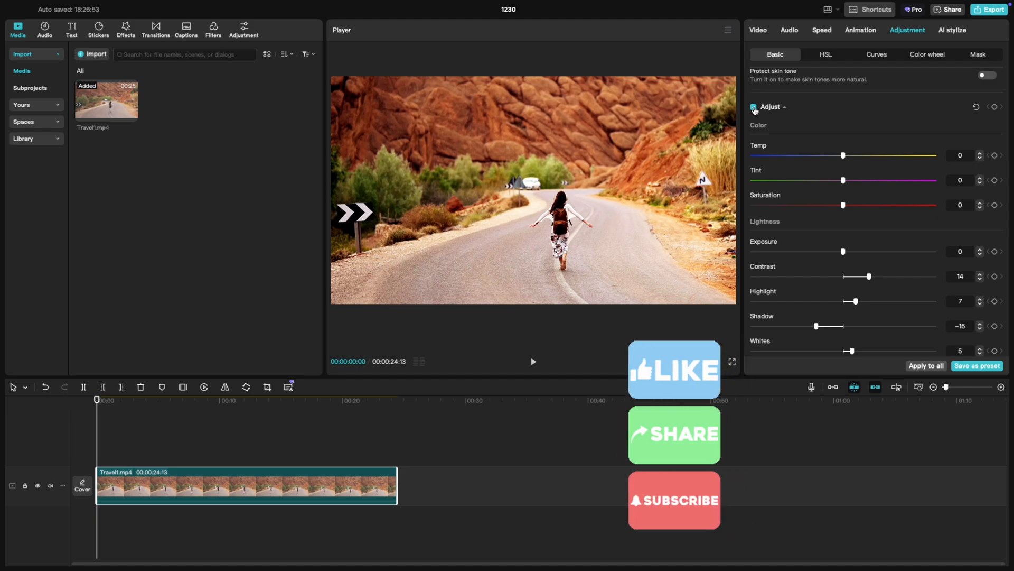